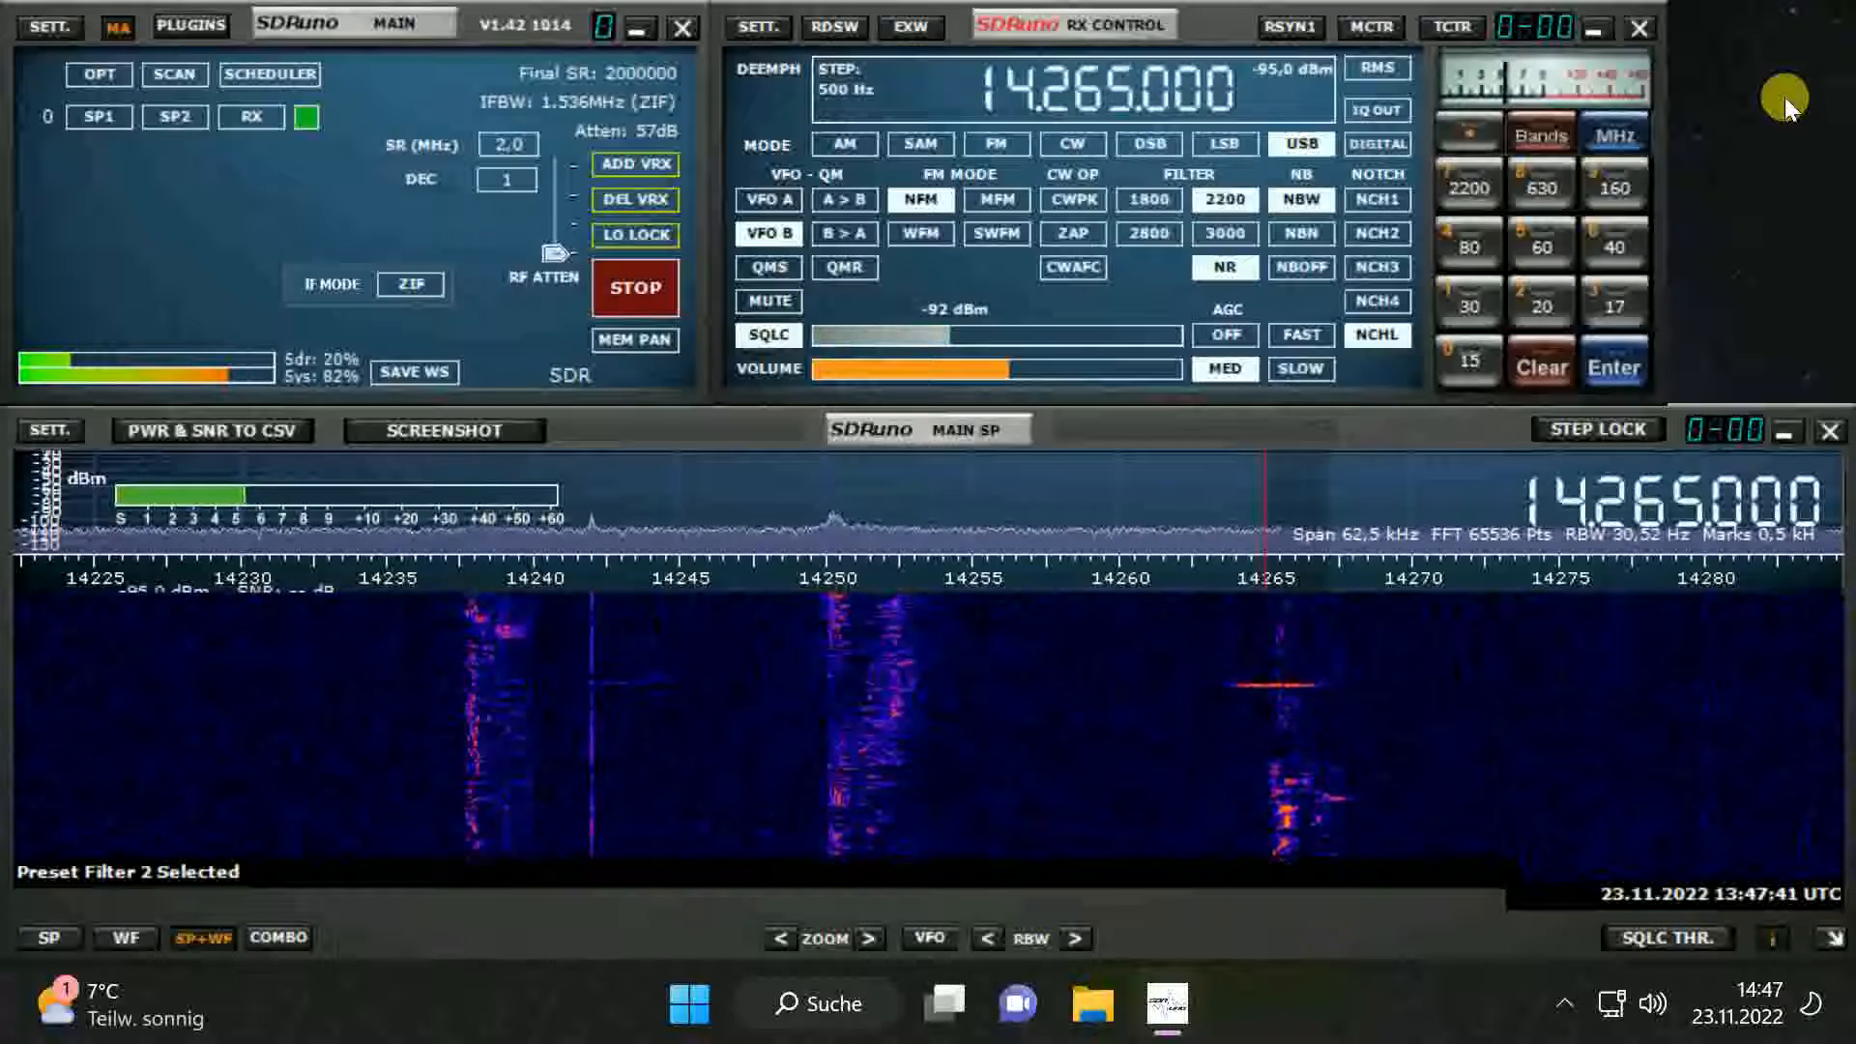
# Step: Switch the noise blanker off while receiving 14.265 MHz USB with a 2.2 kHz filter
pyautogui.click(768, 335)
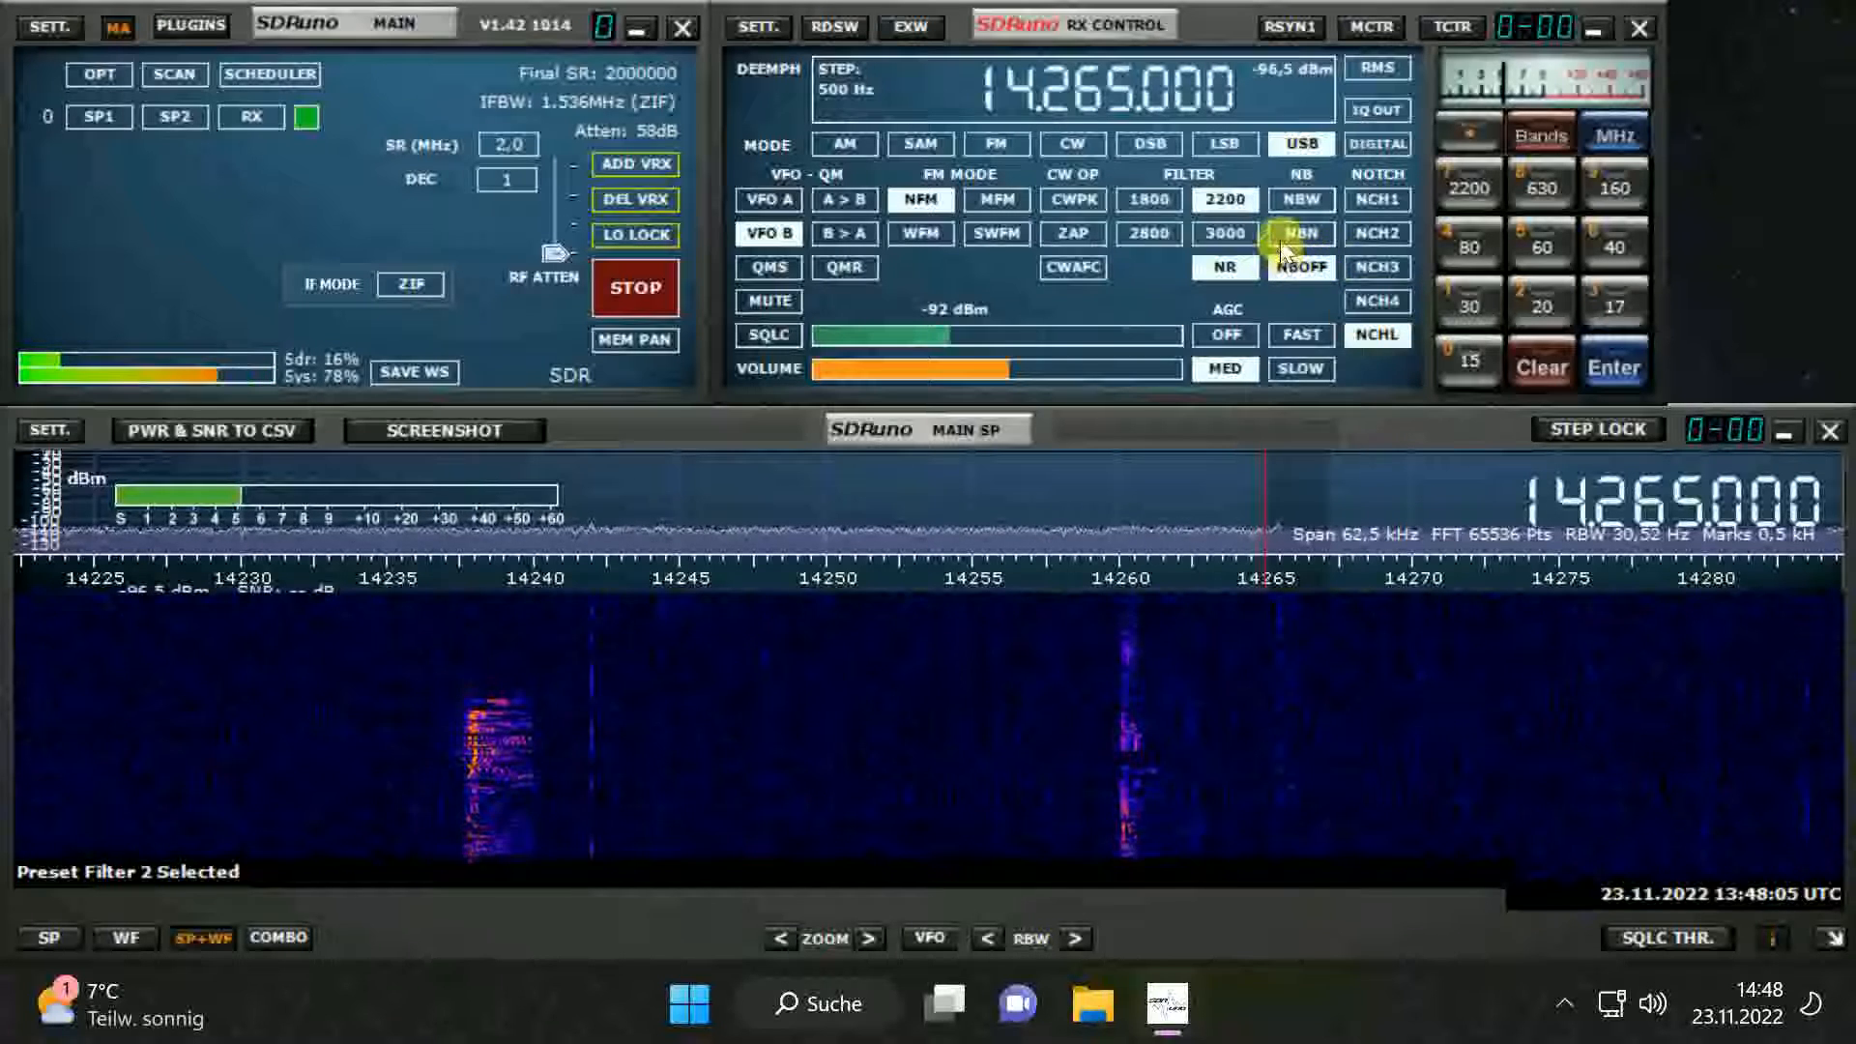
pyautogui.click(1301, 234)
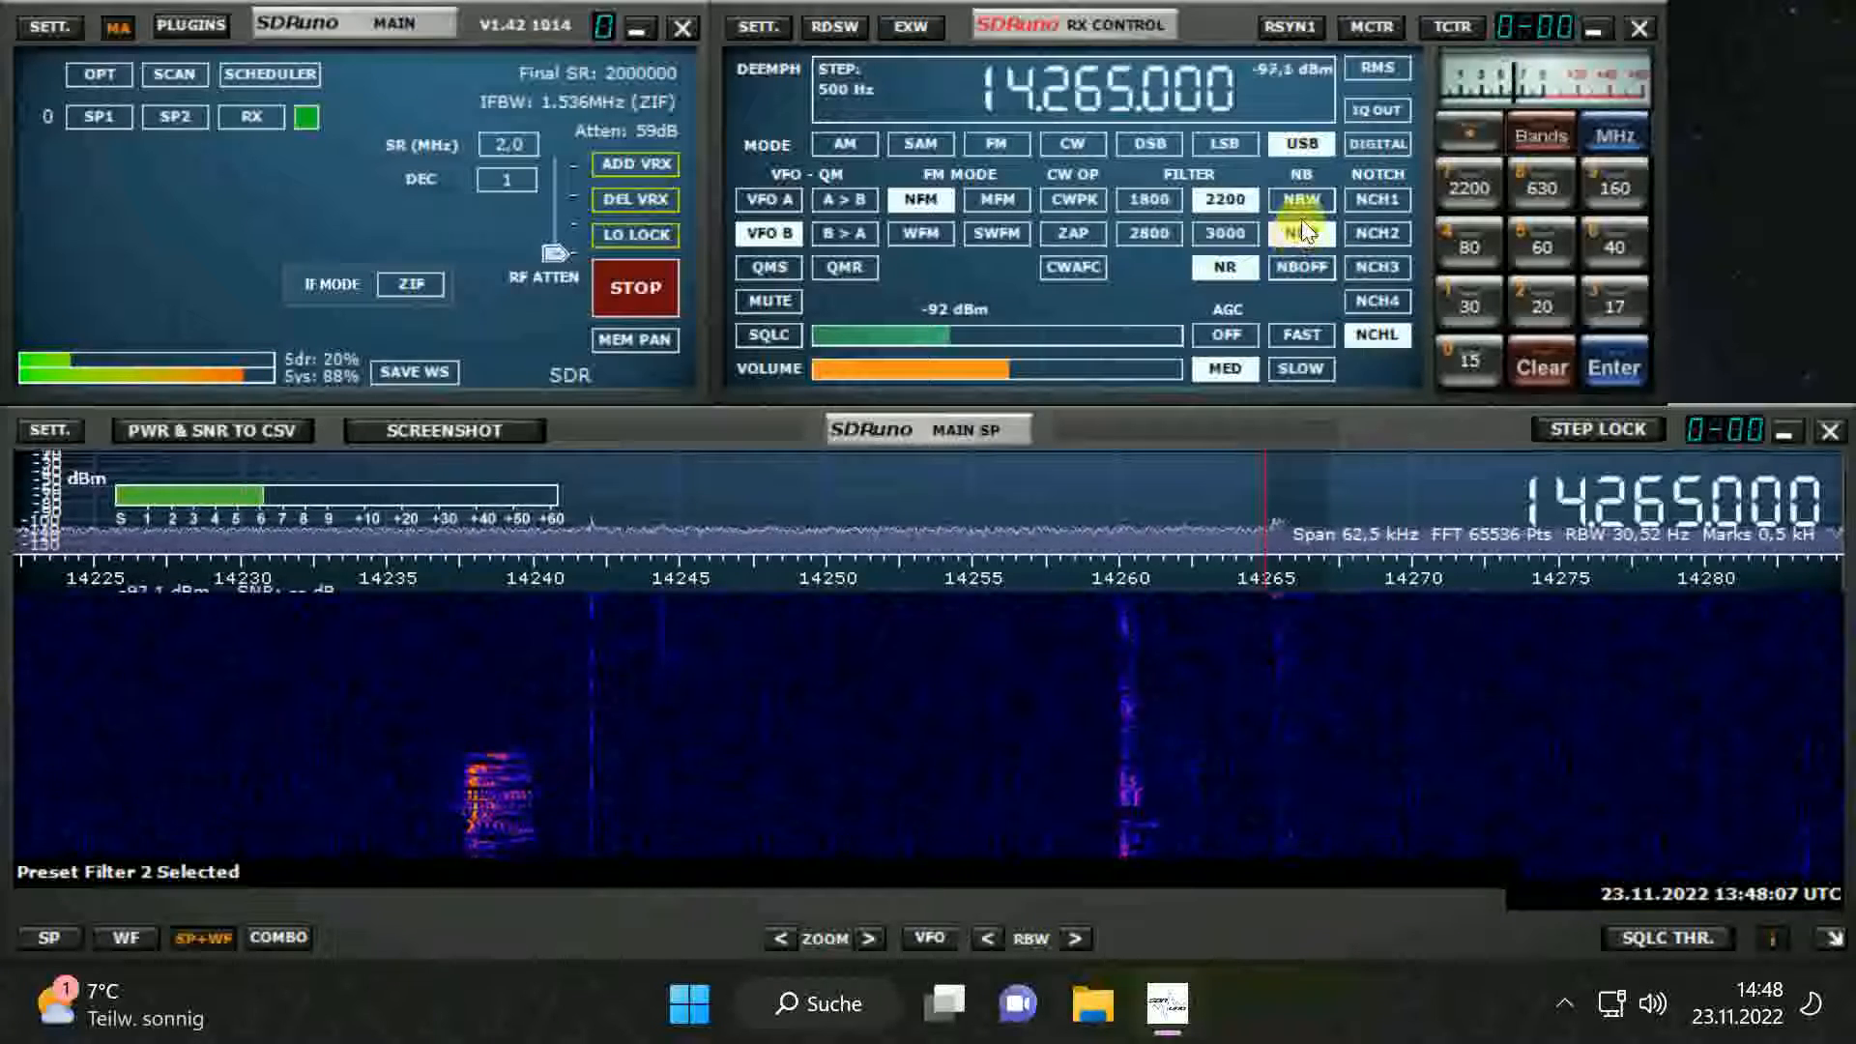
pyautogui.click(1301, 267)
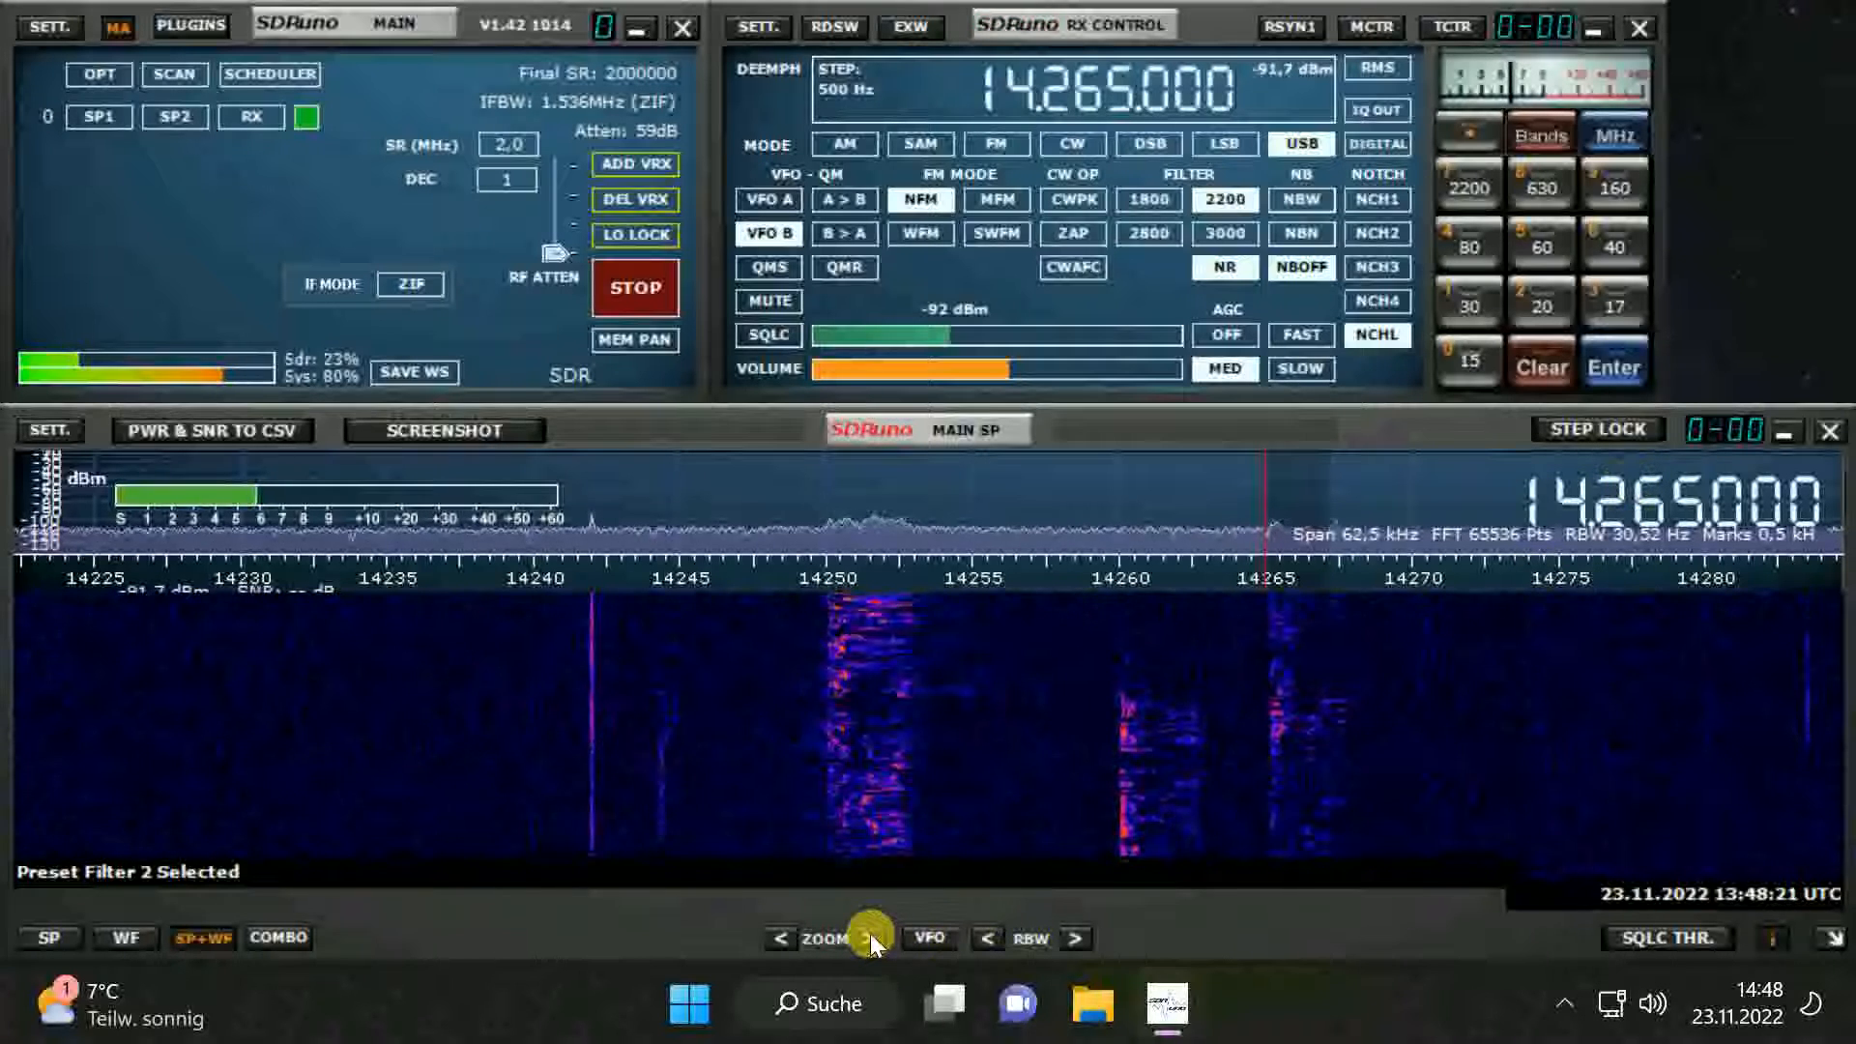
# Step: Zoom the waterfall in to a 31.3 kHz span around the 14.265 MHz signal
pyautogui.click(881, 937)
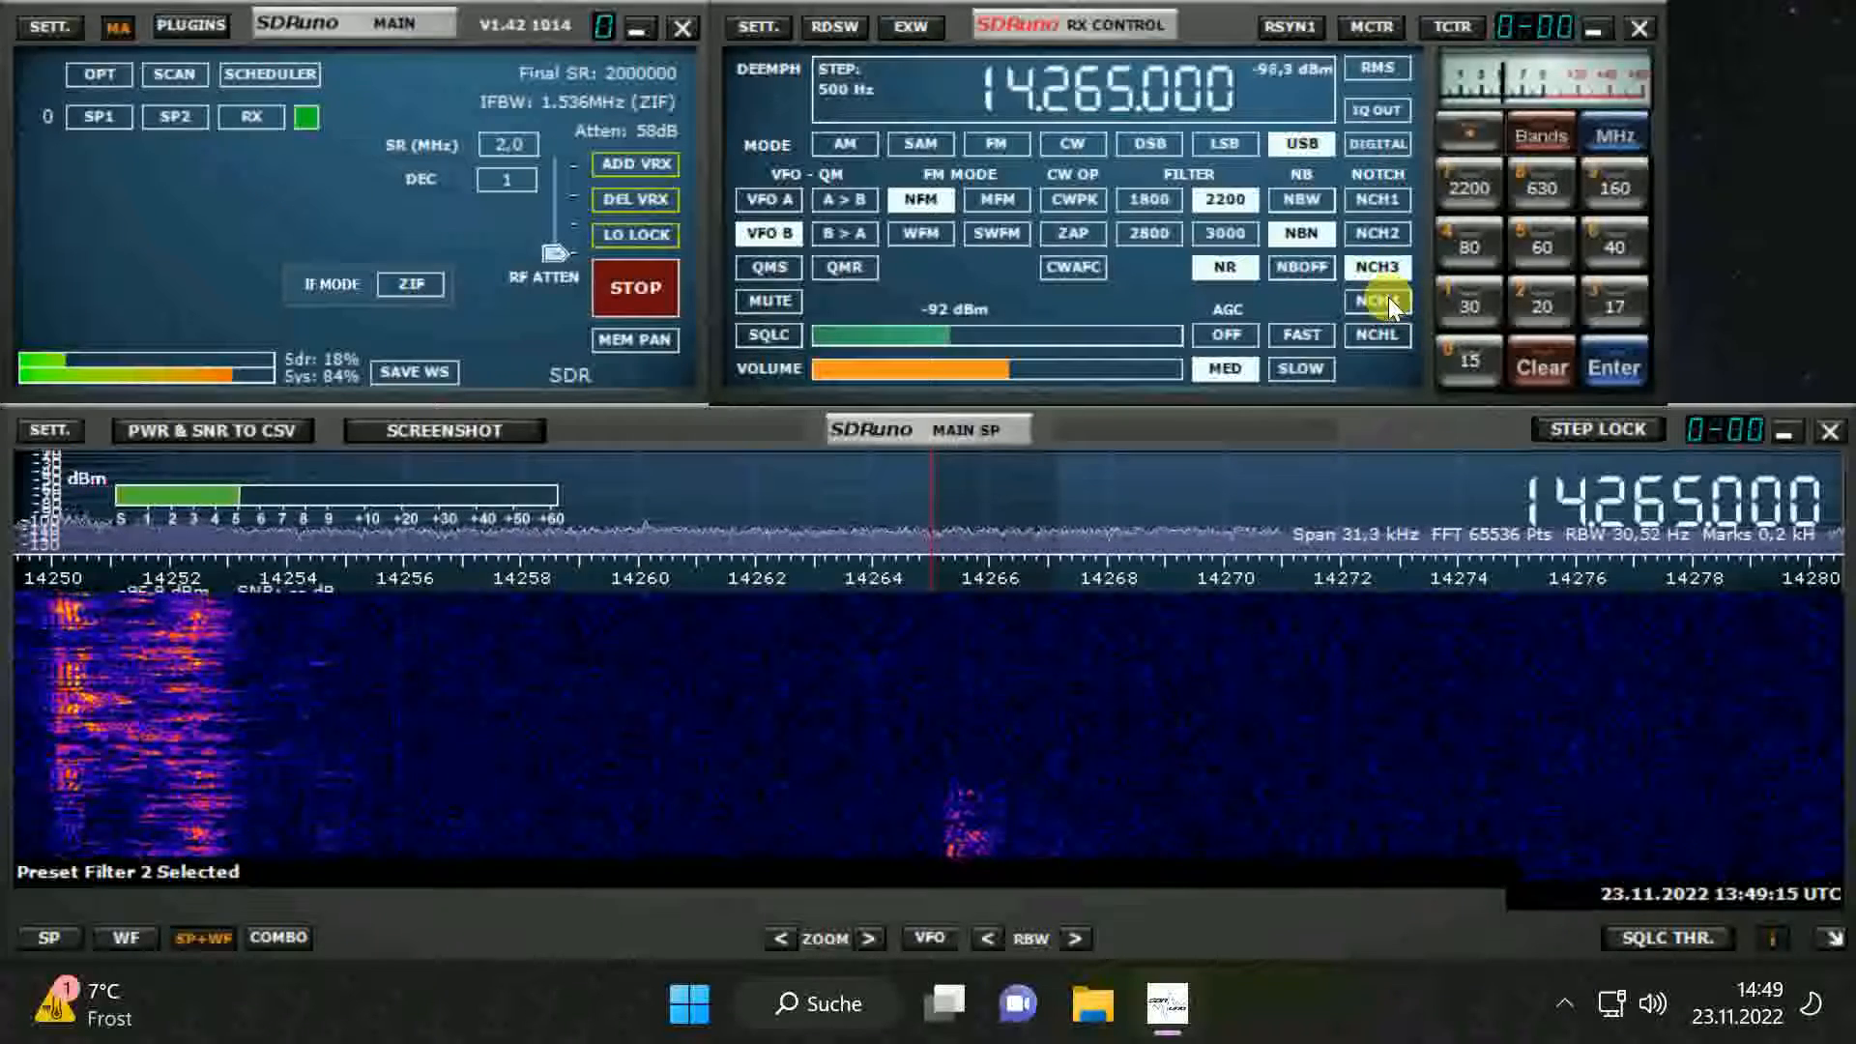
pyautogui.moveTo(1377, 300)
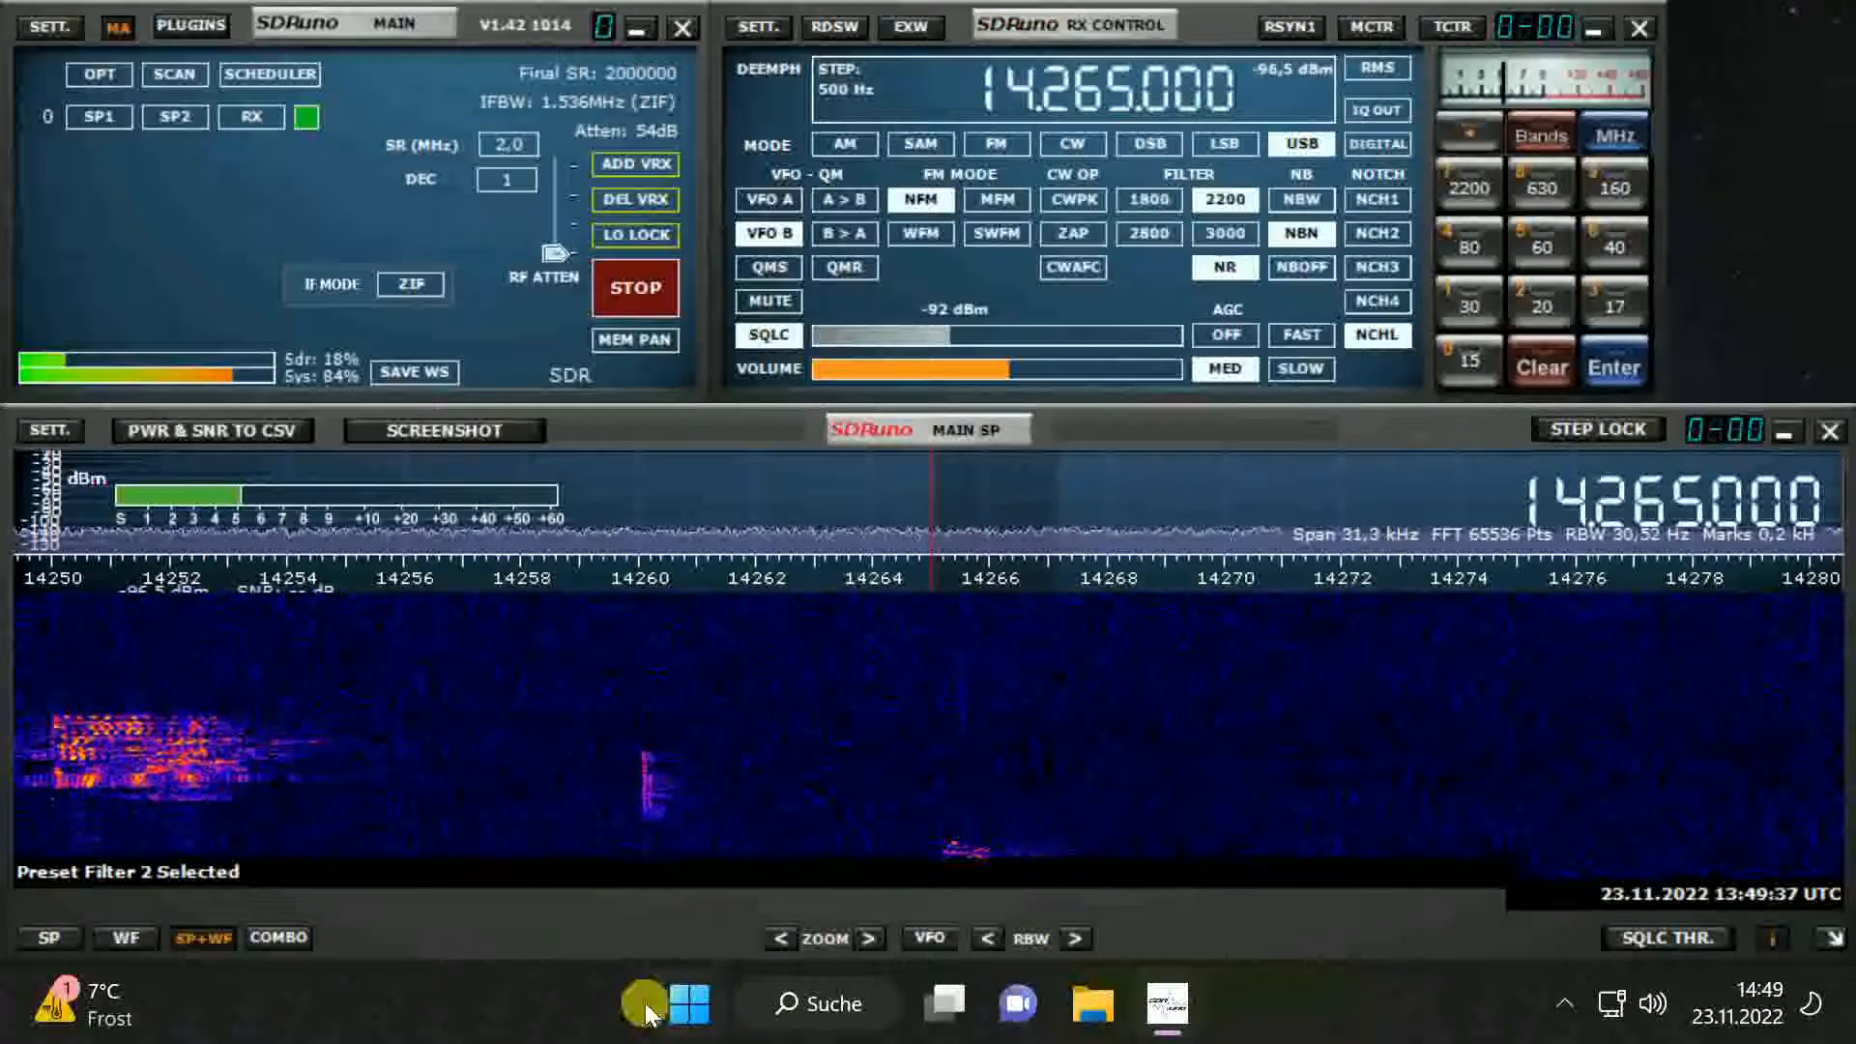
# Step: Zoom the waterfall back out to the 62.5 kHz span covering 14235–14295 kHz
pyautogui.click(779, 937)
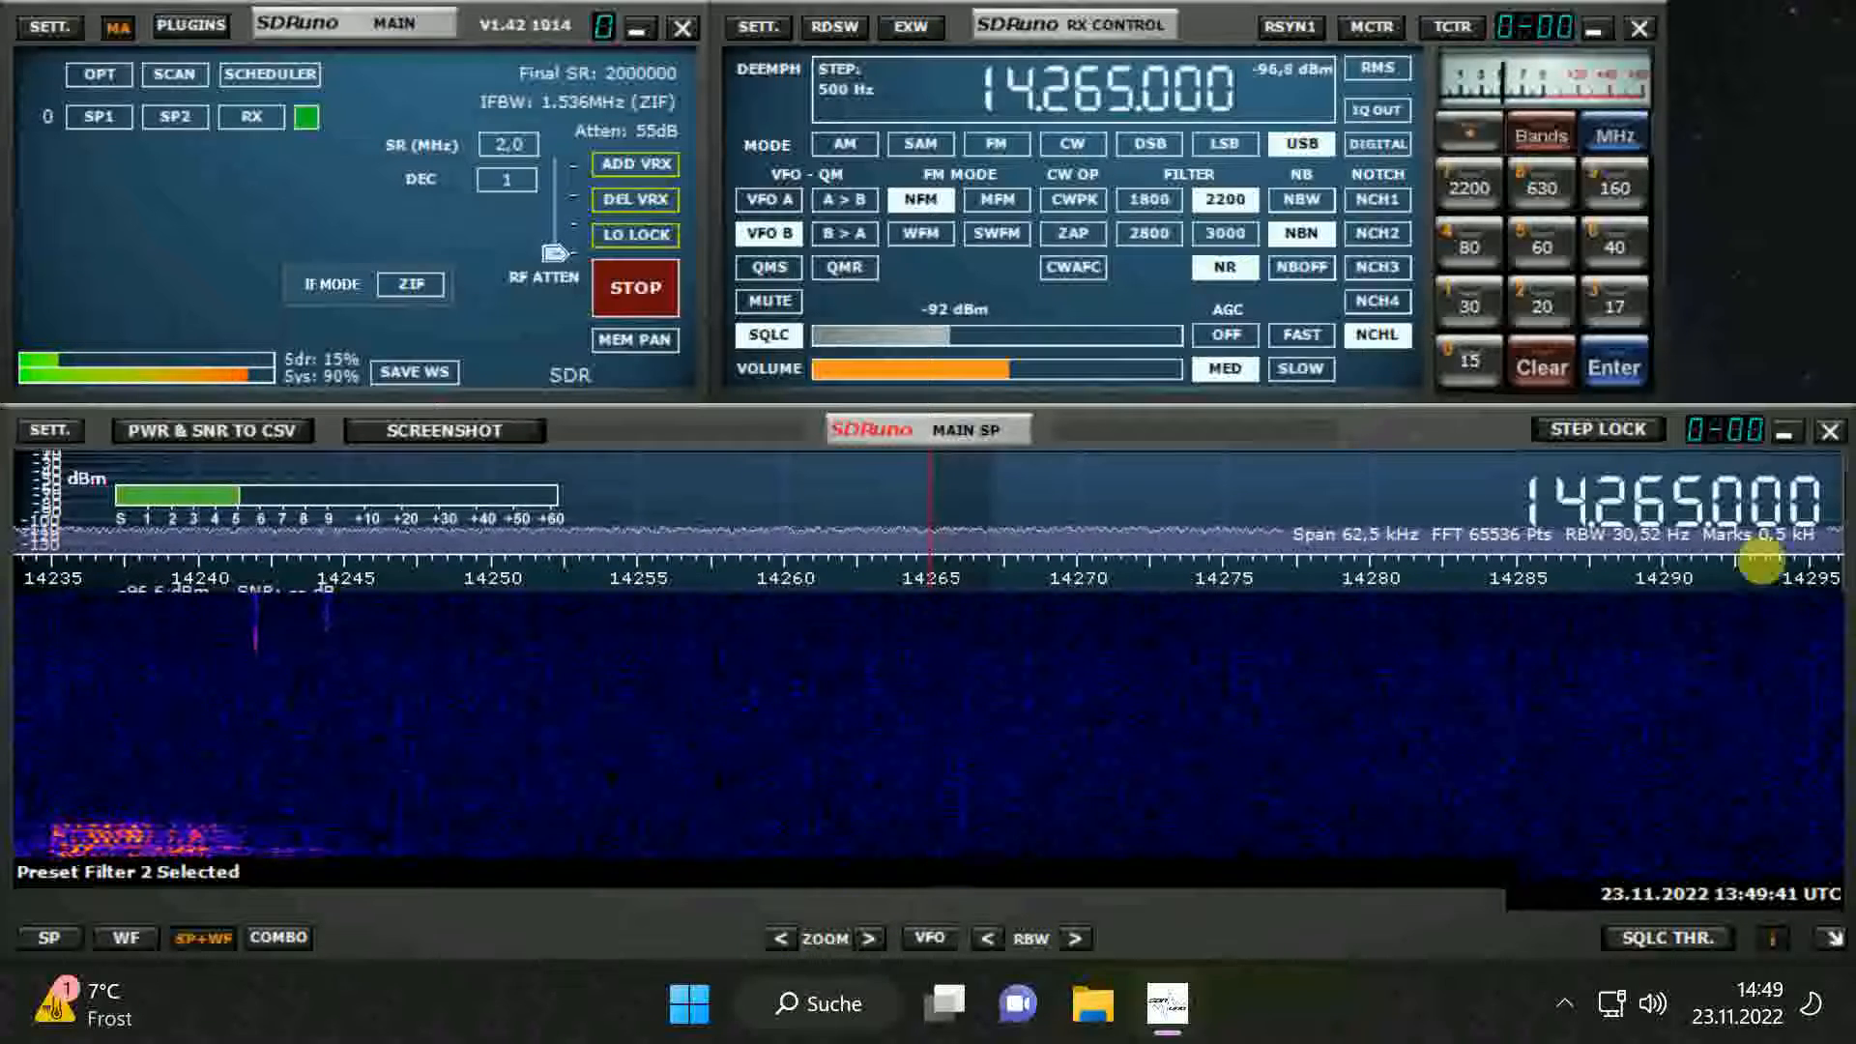
pyautogui.moveTo(1759, 322)
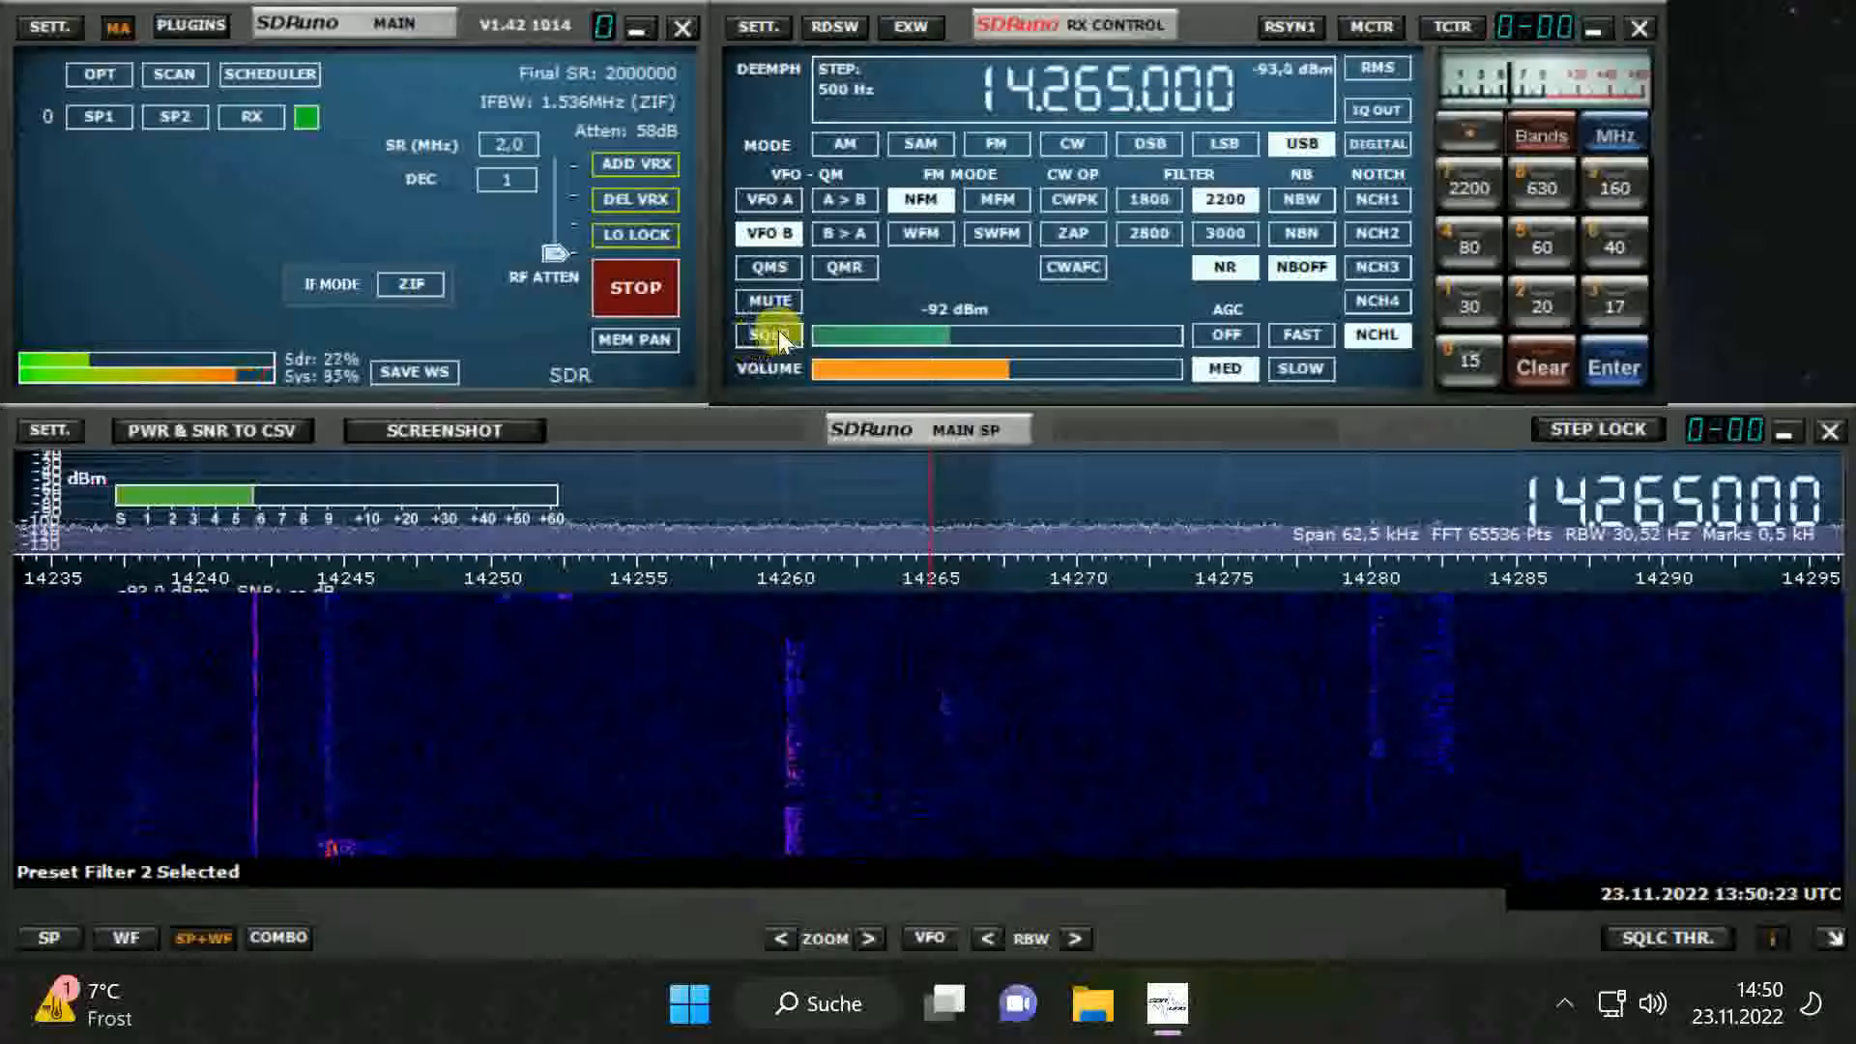
pyautogui.moveTo(768, 334)
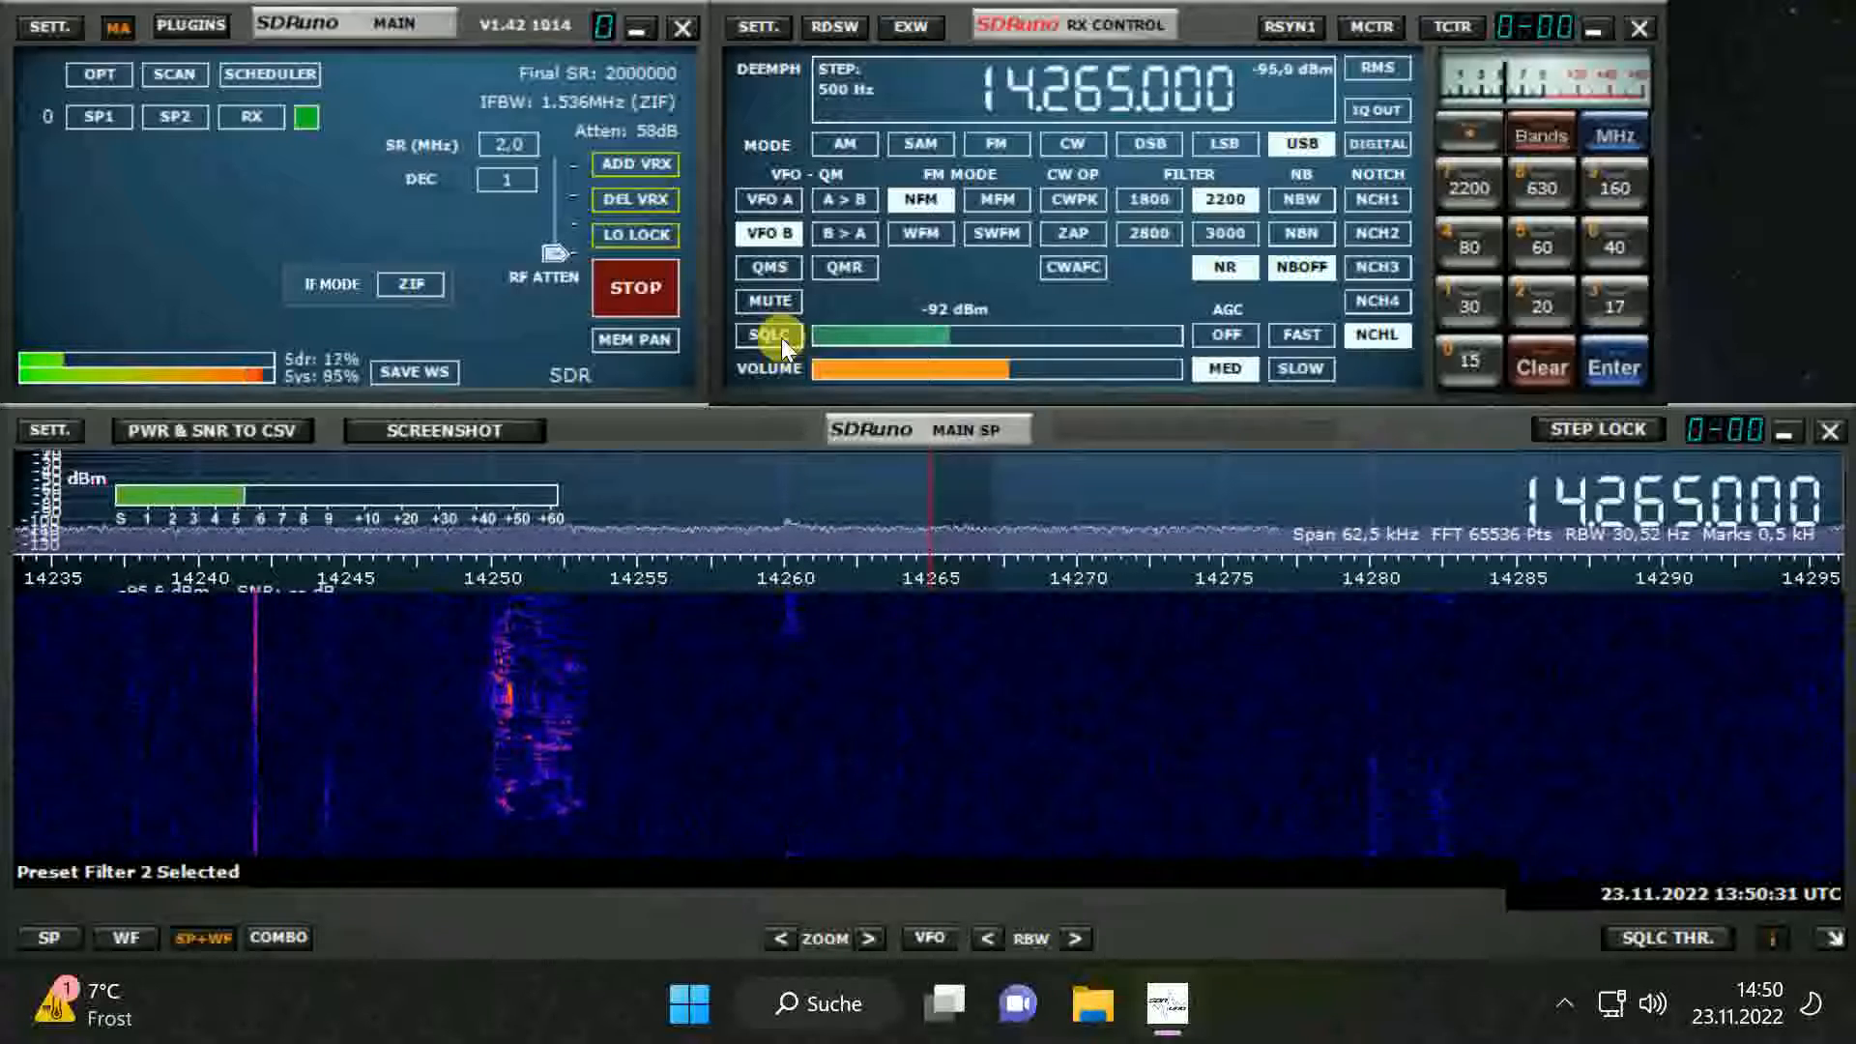
pyautogui.moveTo(768, 334)
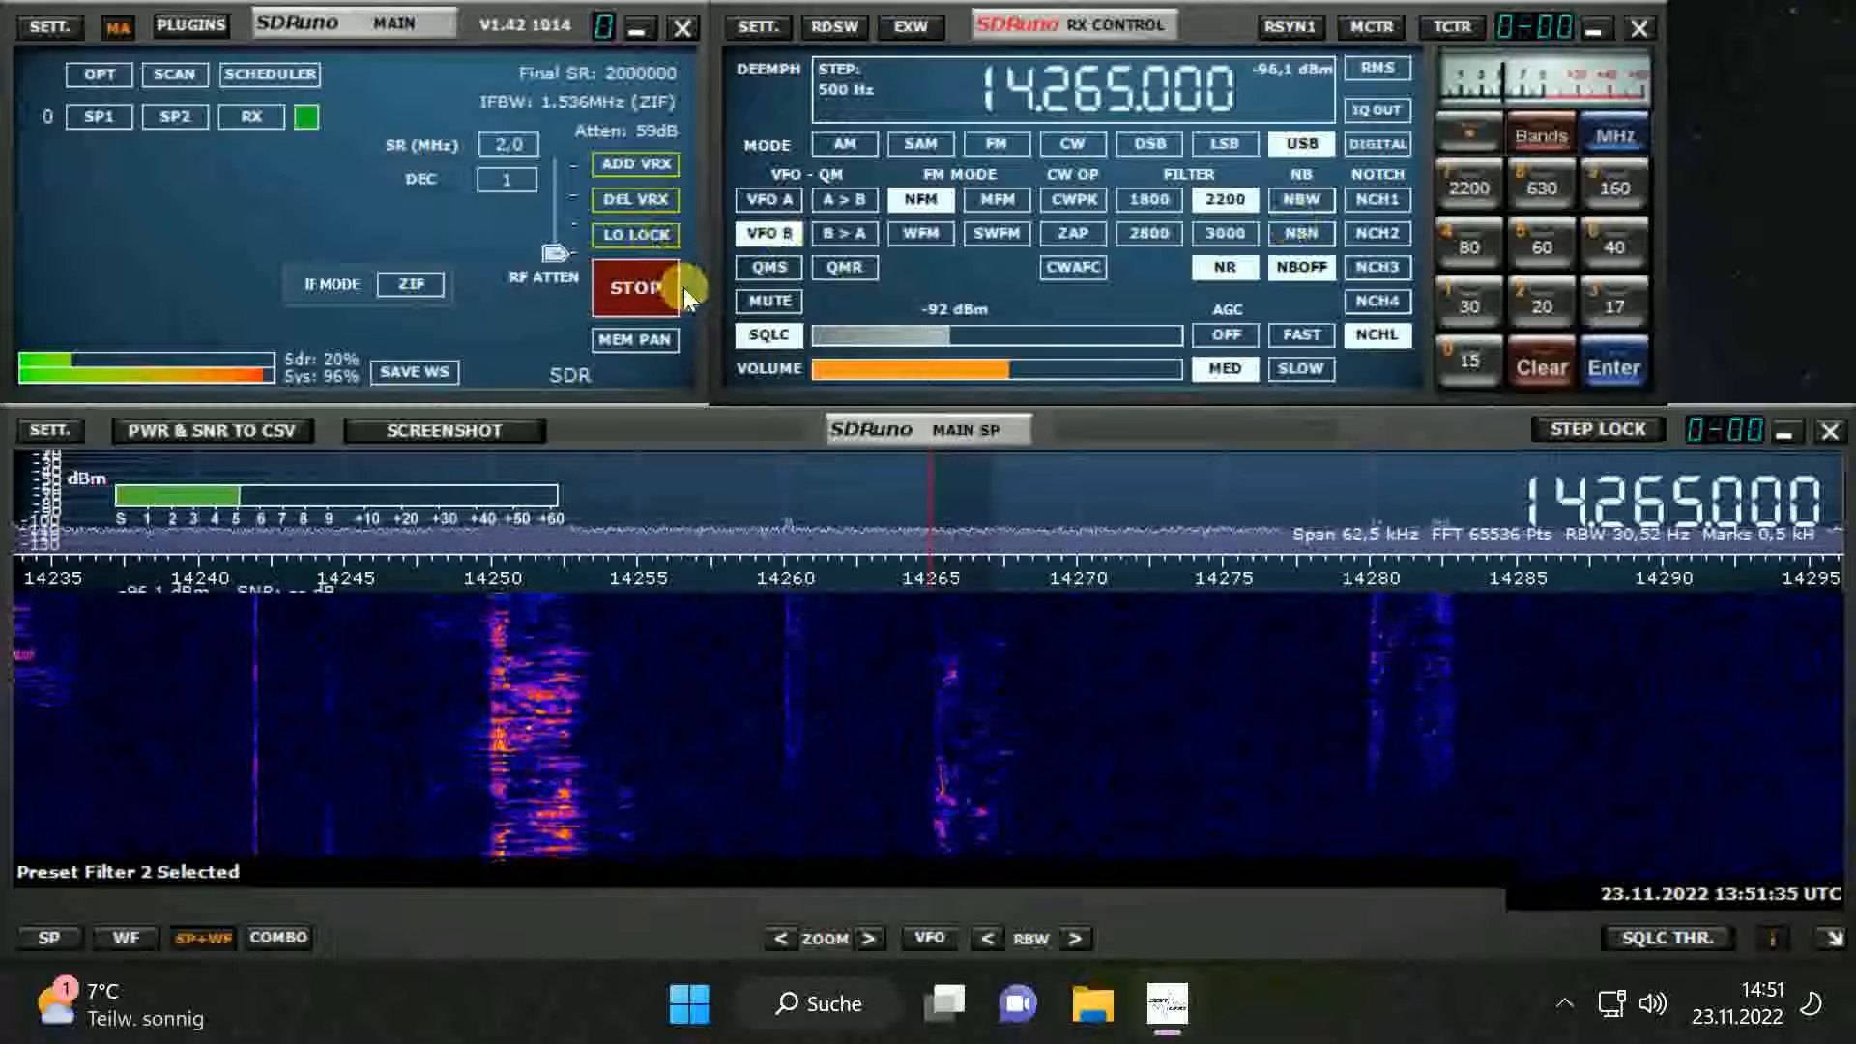
# Step: Turn squelch off again after trying it on the 14.265 MHz USB signal
pyautogui.click(767, 334)
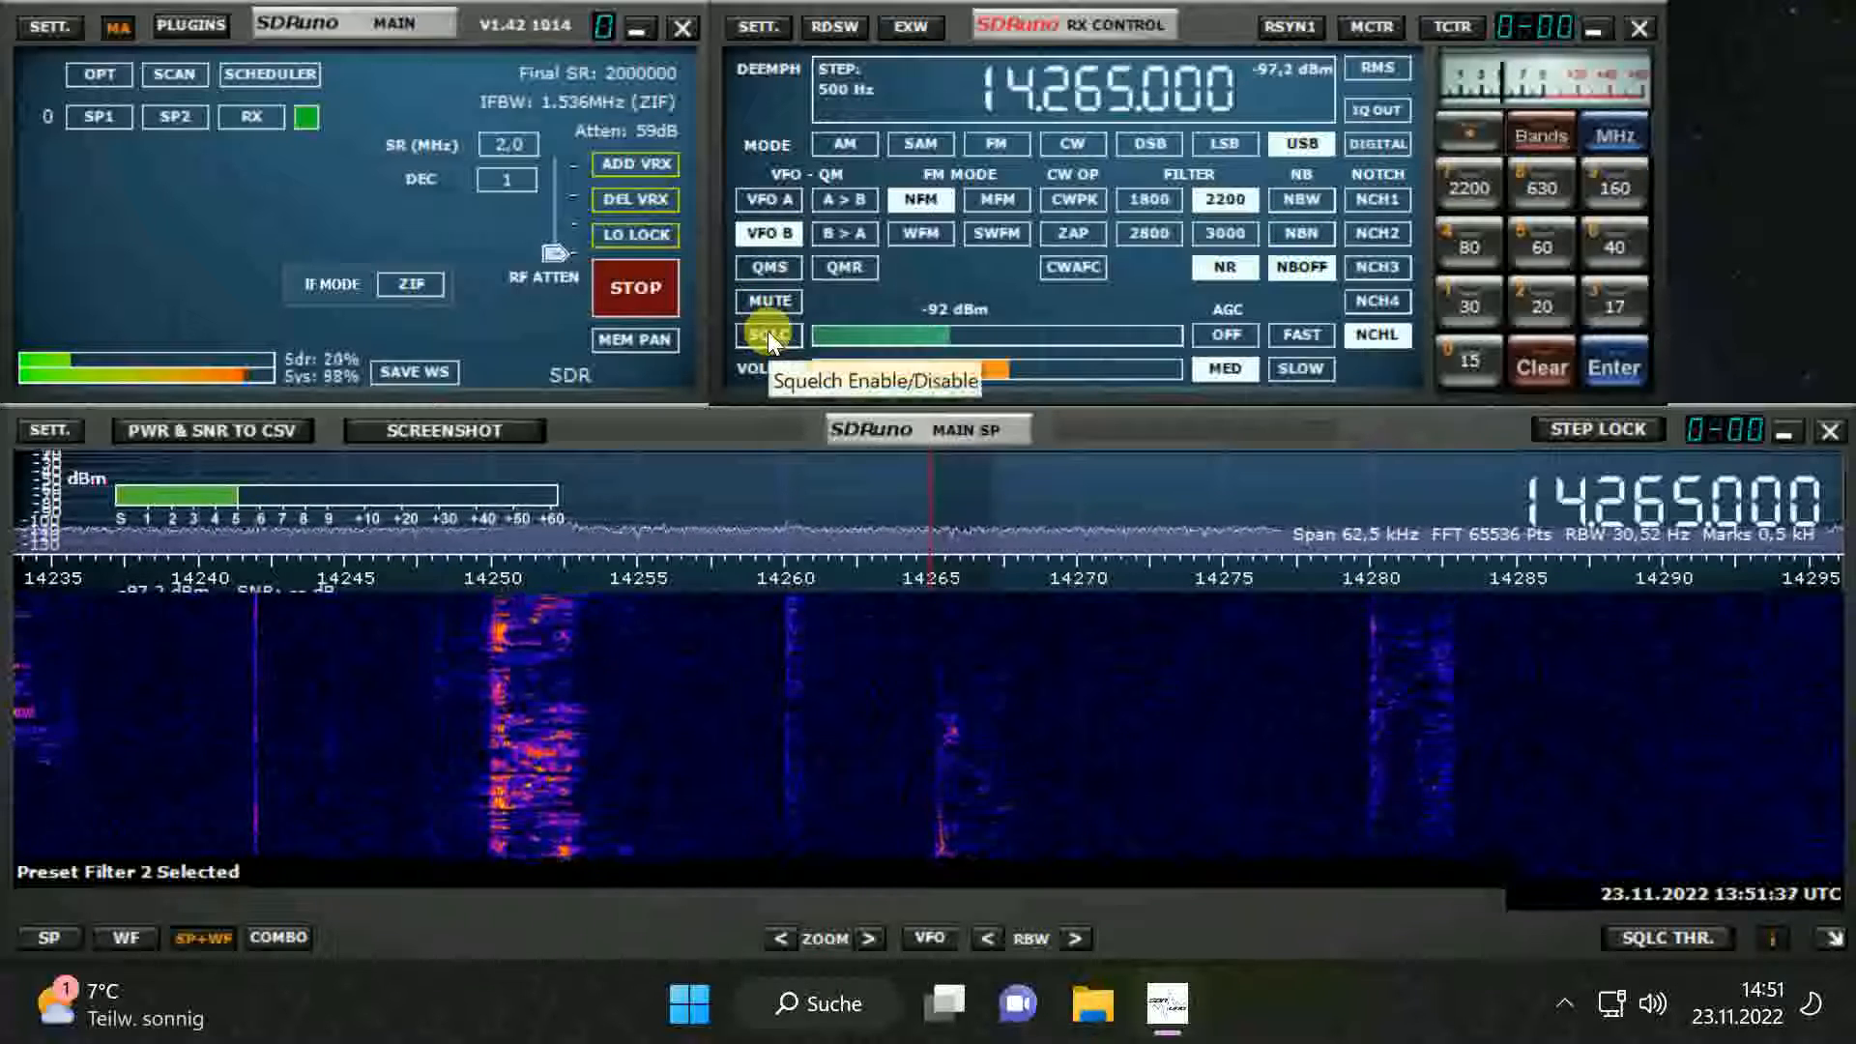